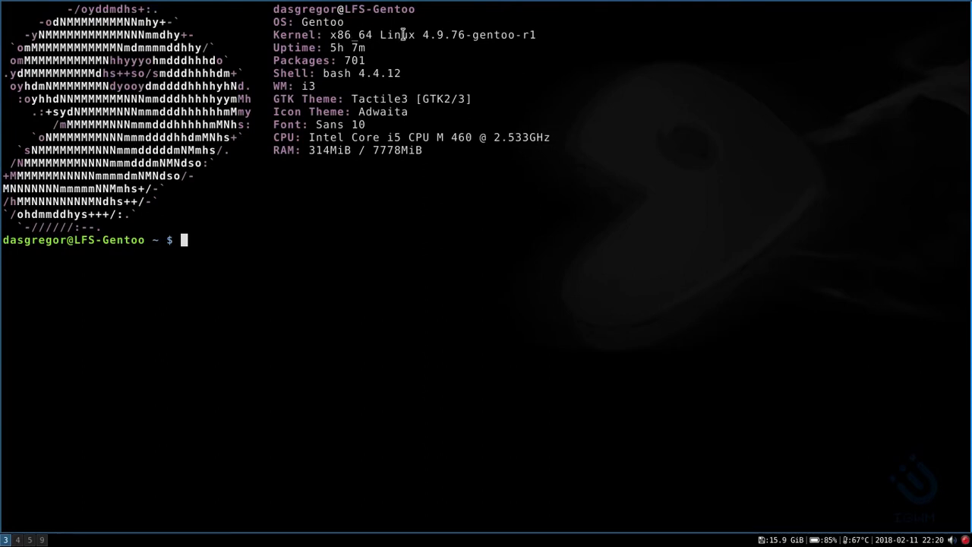
pyautogui.moveTo(352, 48)
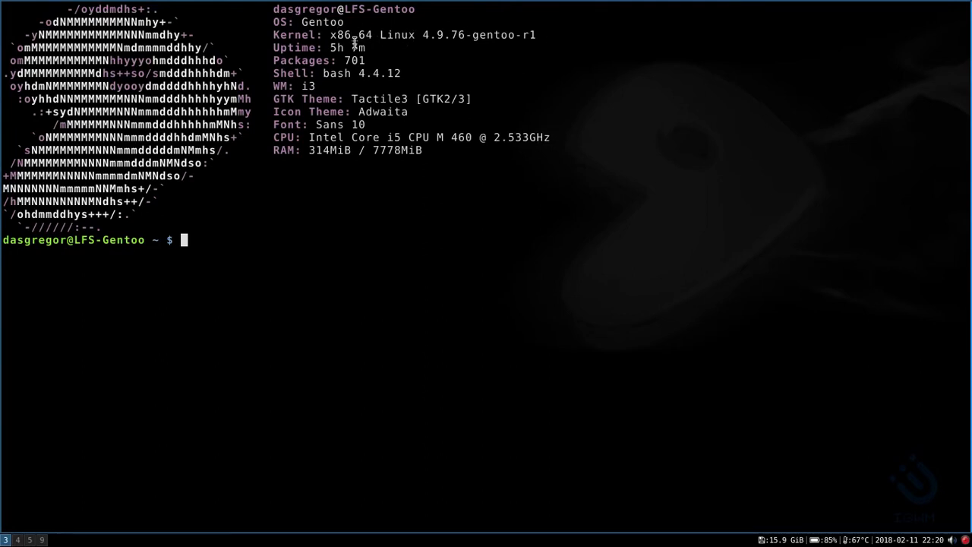
pyautogui.moveTo(363, 73)
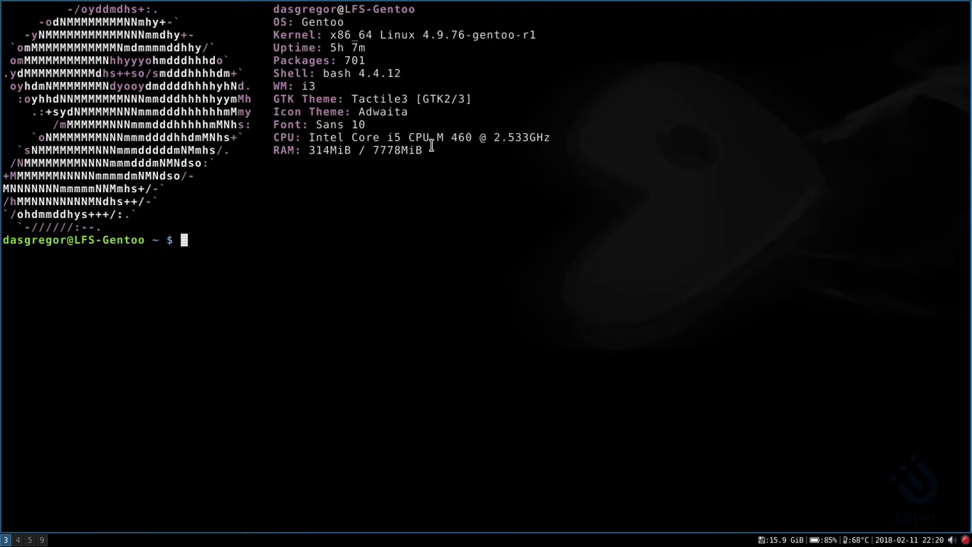
pyautogui.moveTo(413, 161)
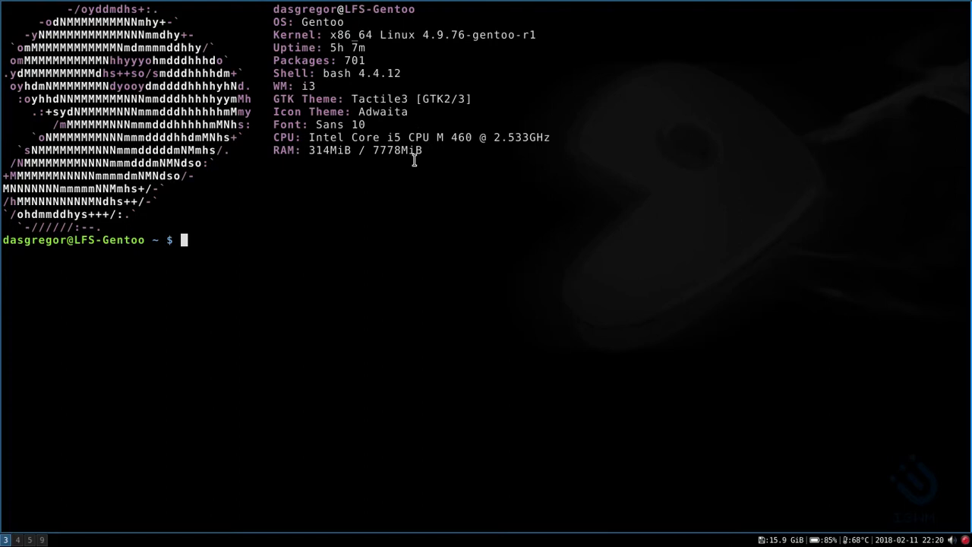
pyautogui.moveTo(347, 159)
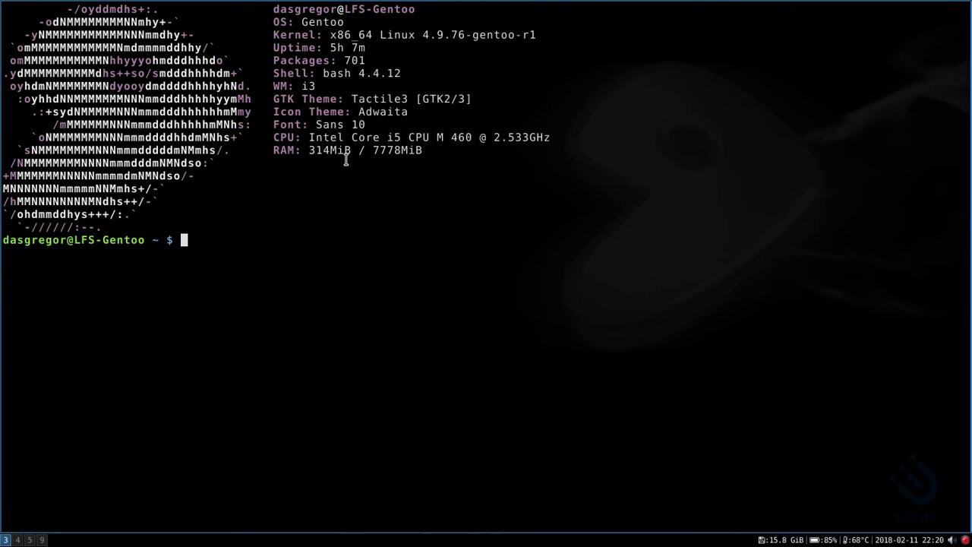
pyautogui.moveTo(368, 203)
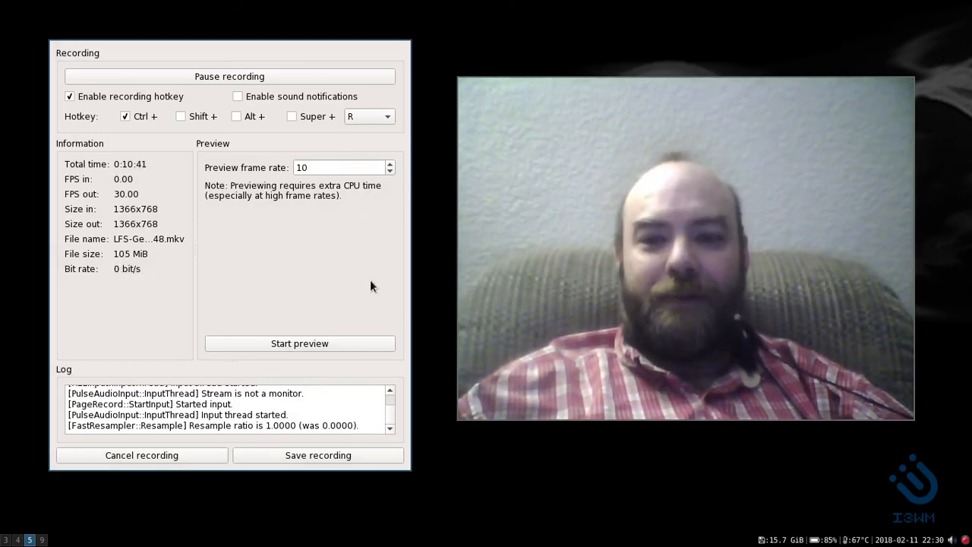
pyautogui.moveTo(442, 451)
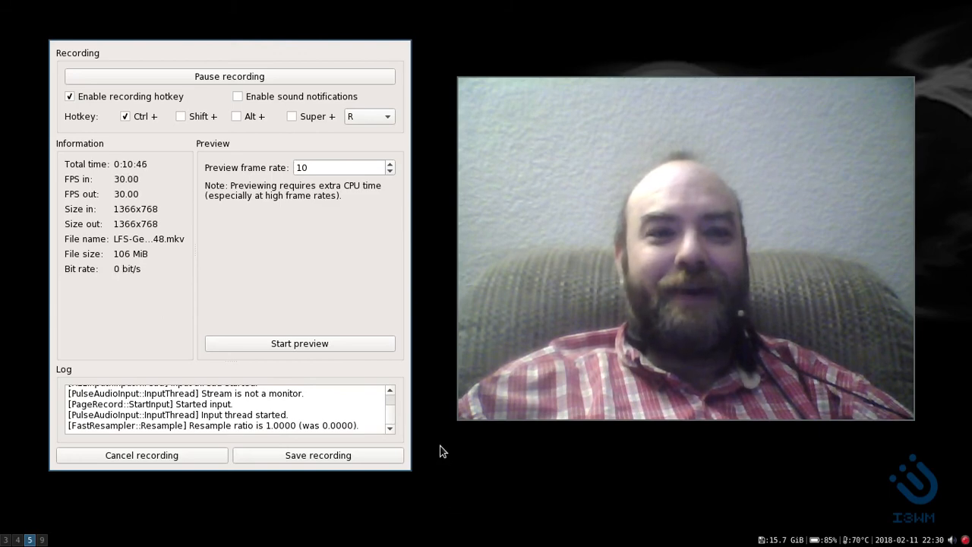